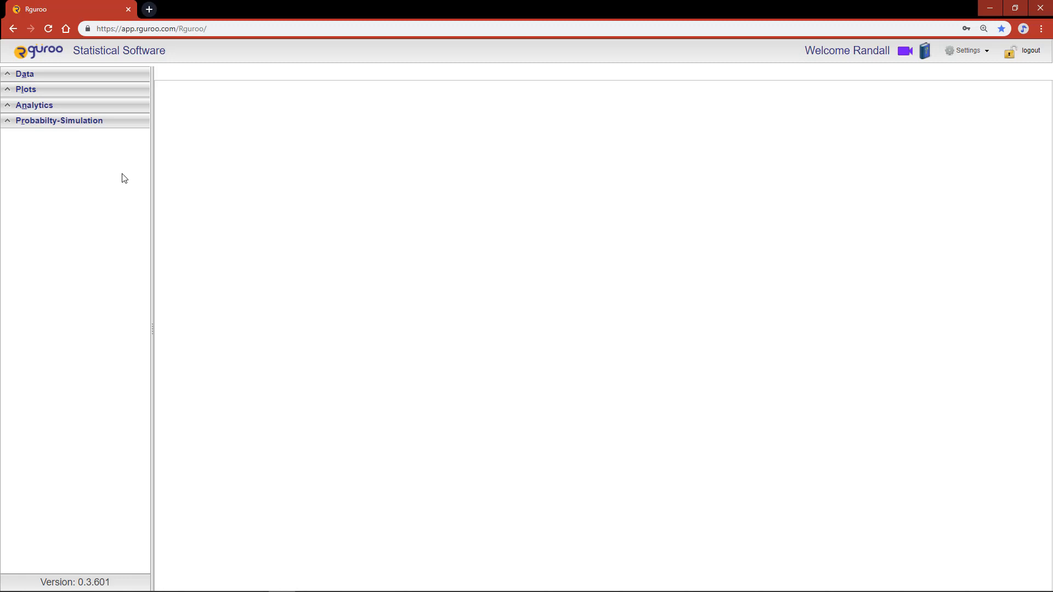
- Open the Fishing and HairEyeColor datasets from the Data panel's Datasets list
left_click(24, 74)
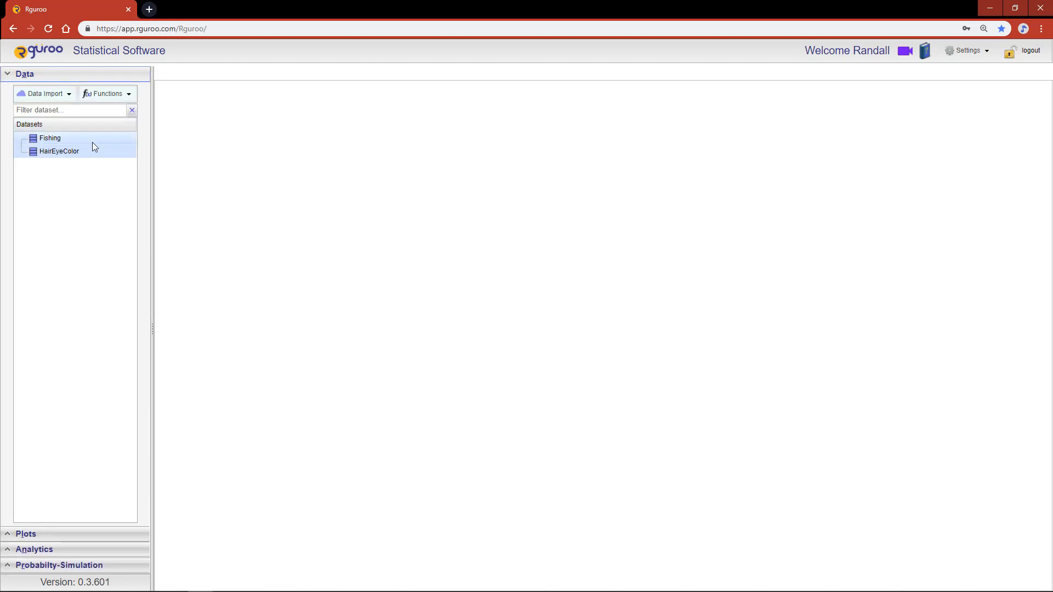
double_click(50, 138)
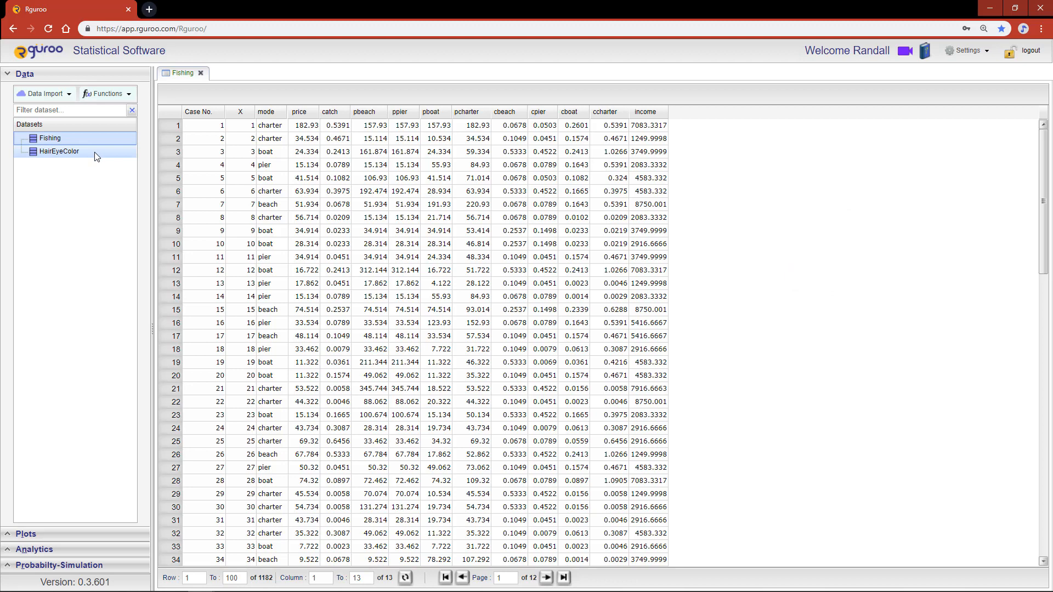
double_click(59, 151)
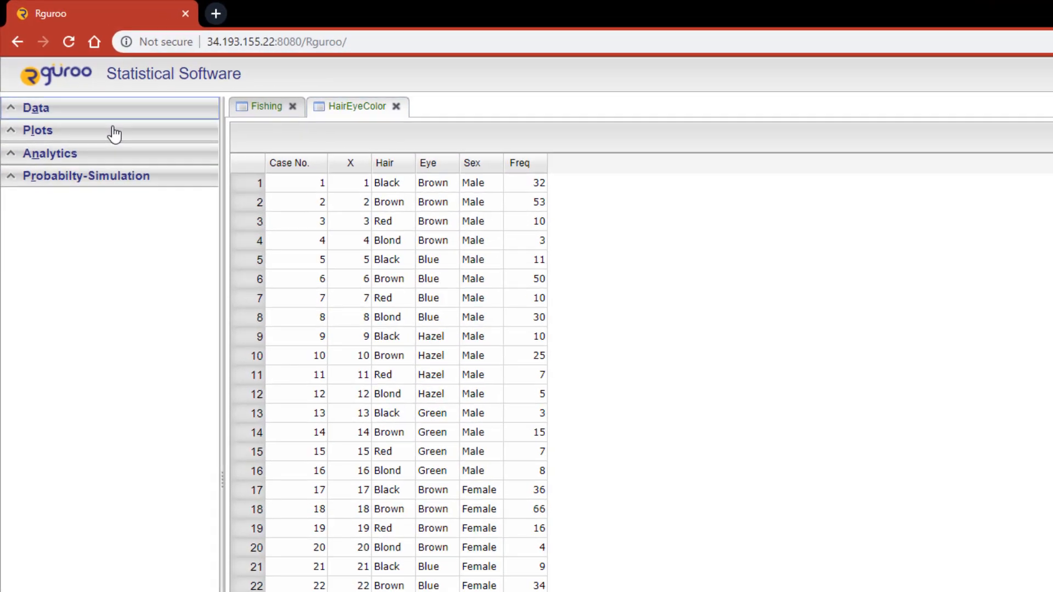
- Create a Piechart on the Fishing dataset with mode as factor, then view the Fishing table
left_click(37, 129)
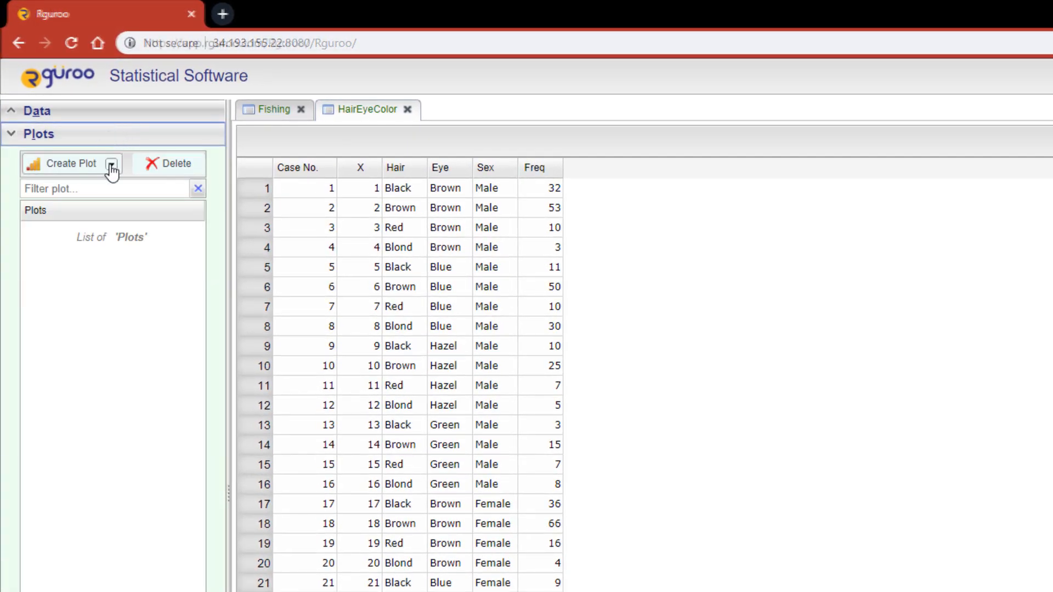
left_click(111, 163)
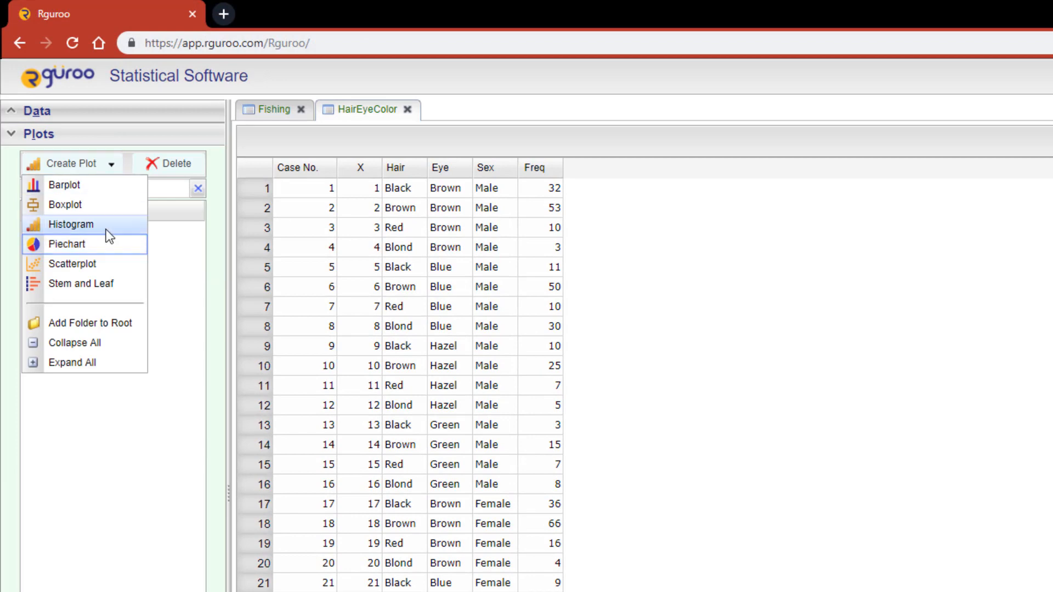
left_click(67, 243)
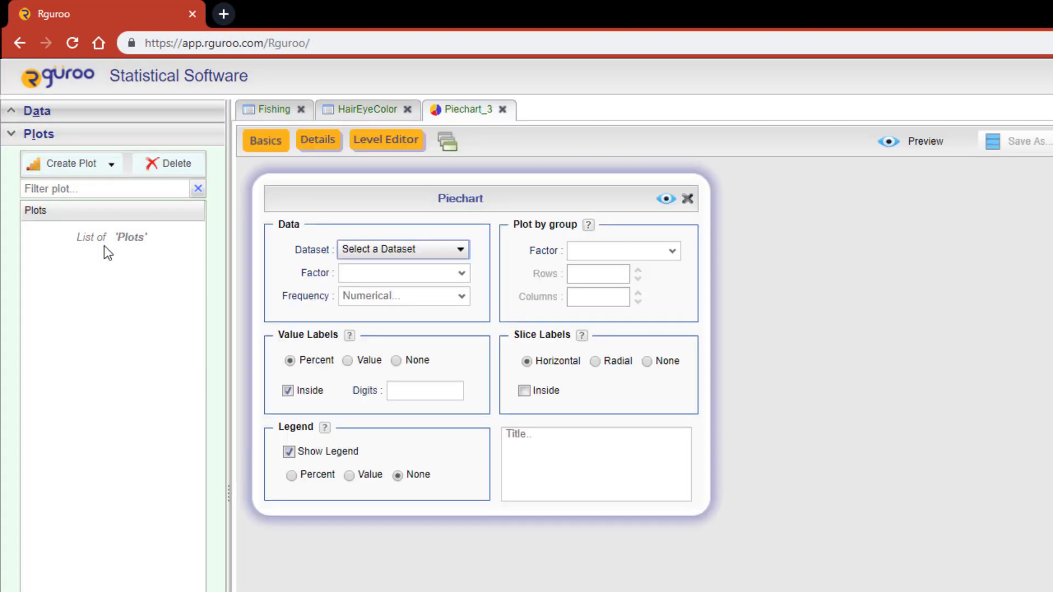
left_click(461, 249)
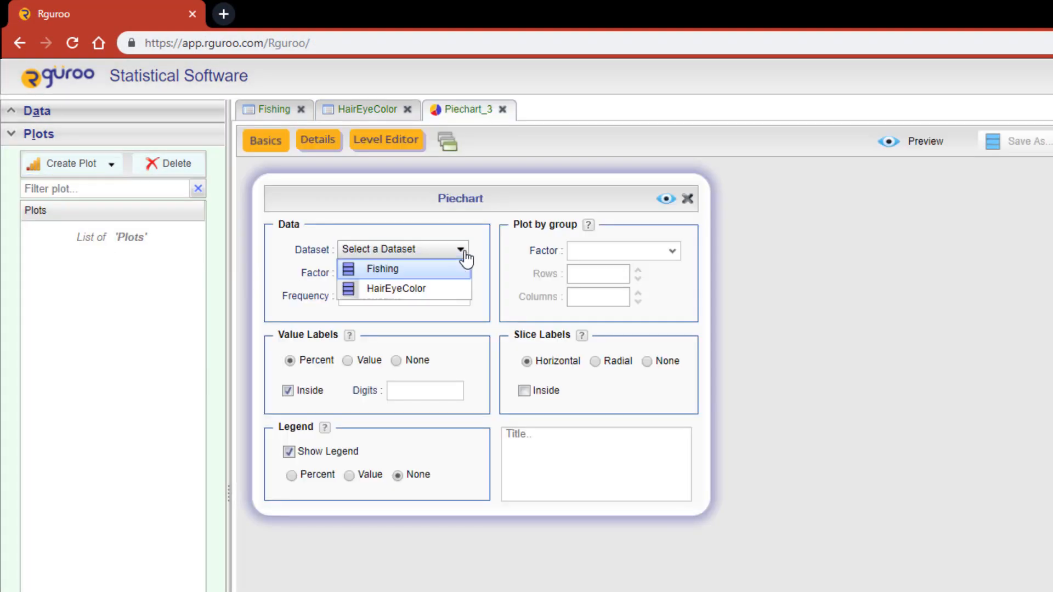
left_click(382, 269)
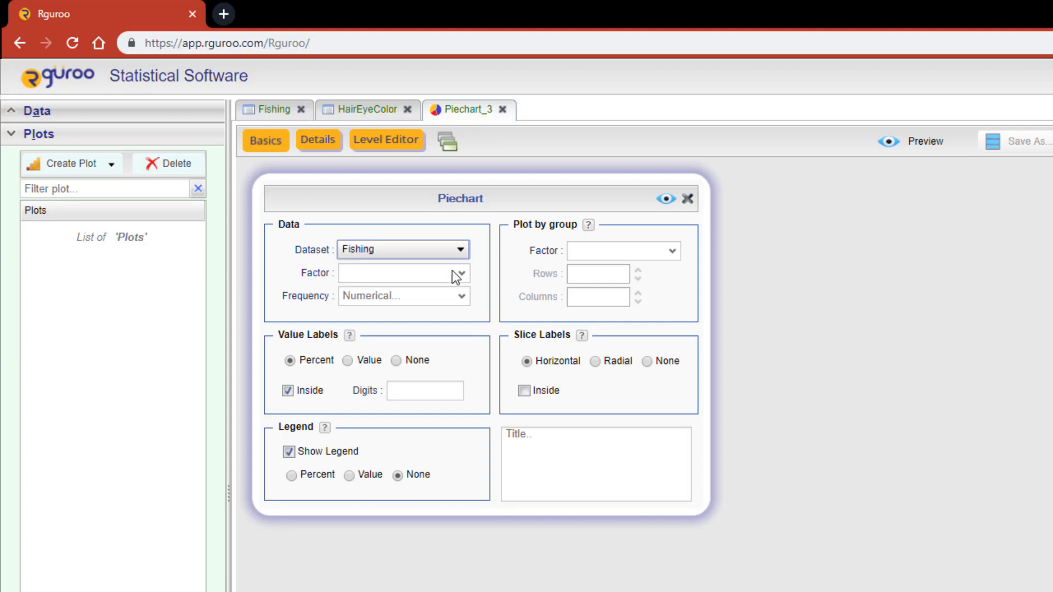
left_click(458, 272)
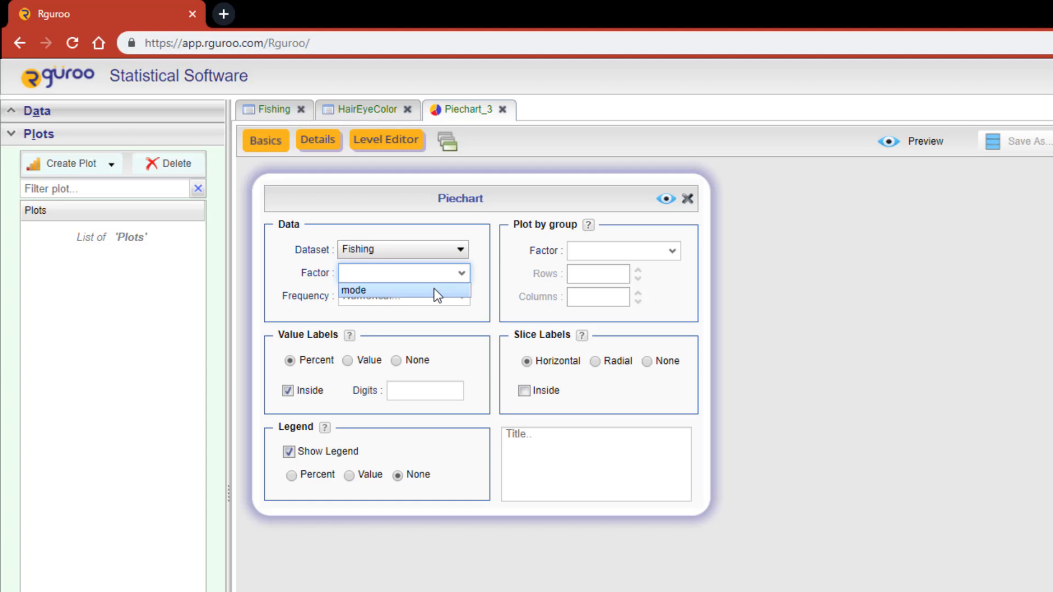
left_click(355, 290)
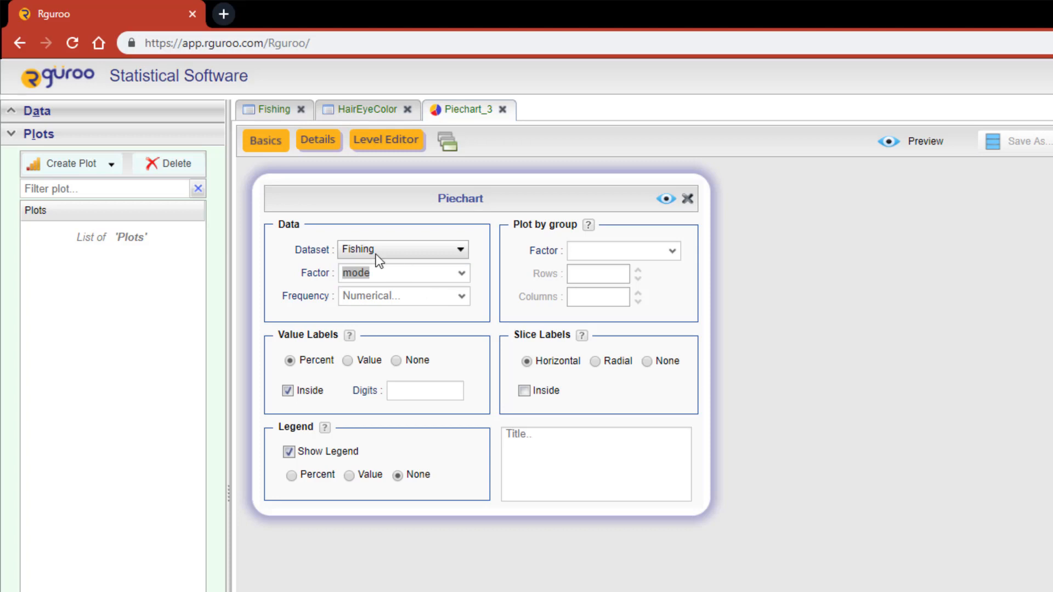
left_click(269, 109)
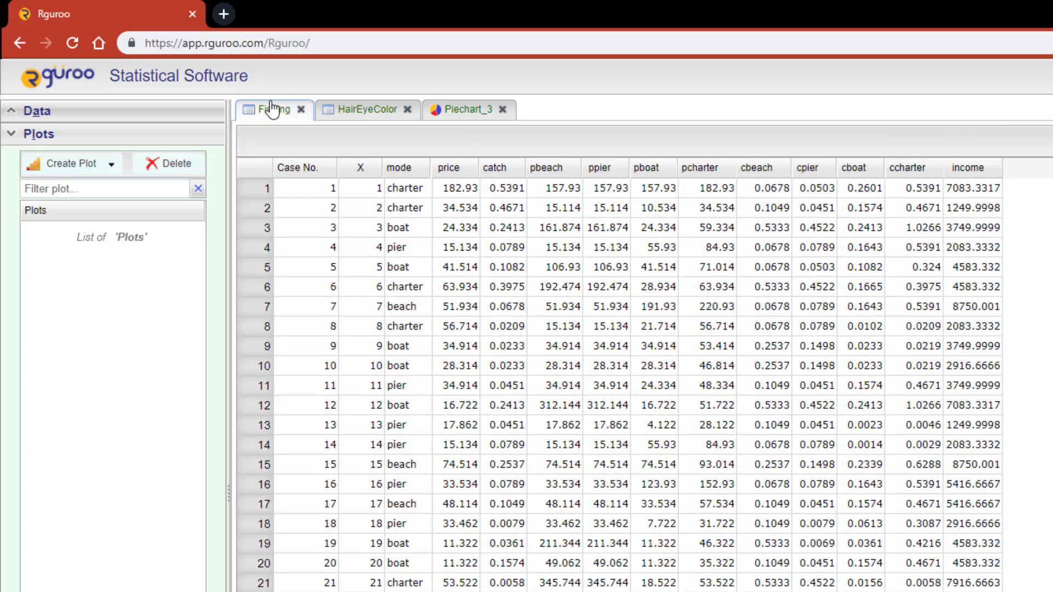
- Return to Piechart_3's Basics settings and adjust options, keeping percentage labels inside slices
left_click(464, 108)
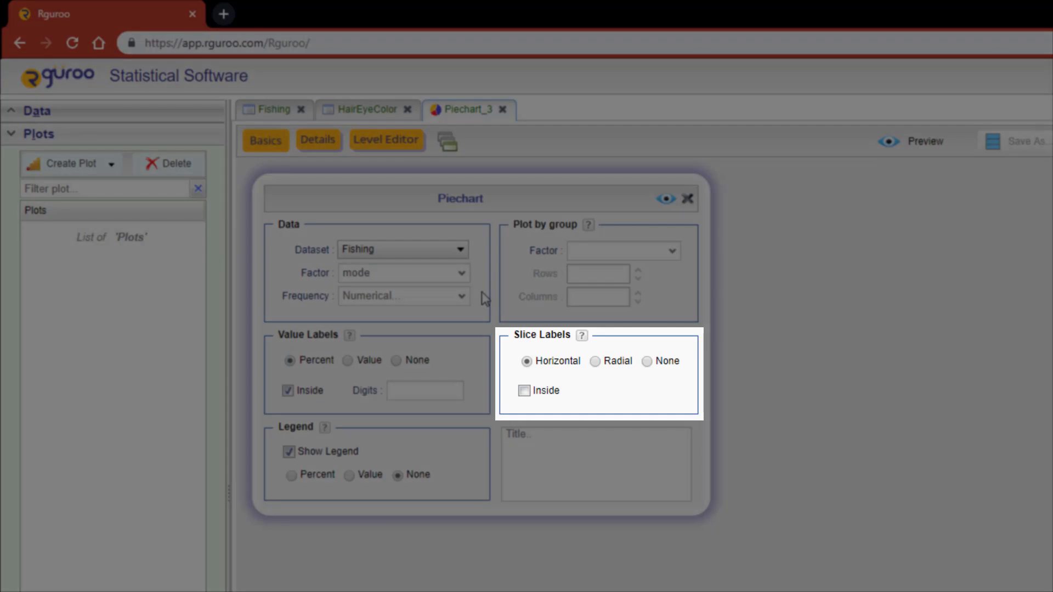
left_click(376, 375)
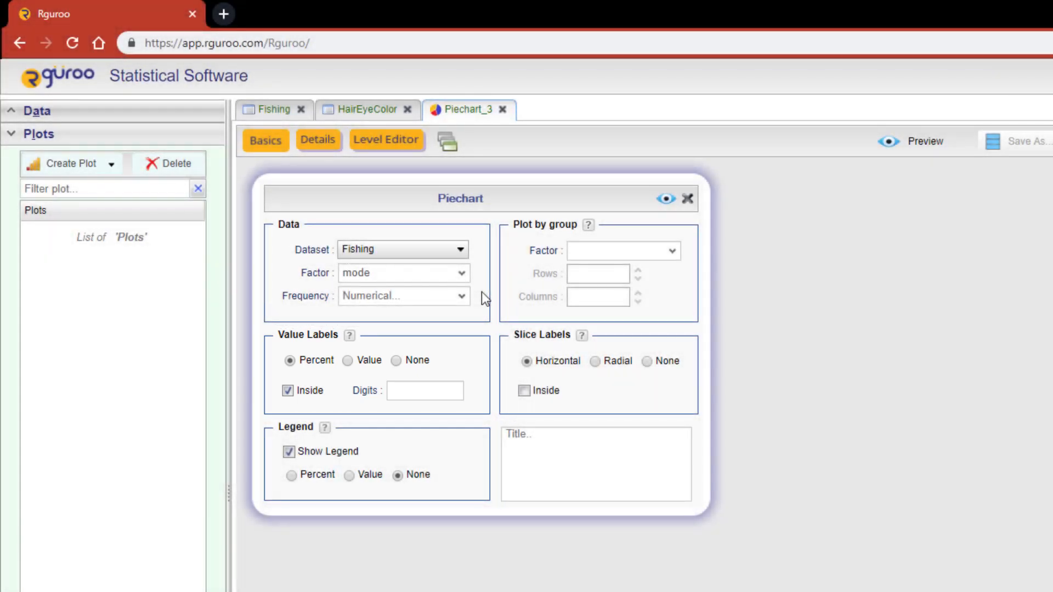
left_click(287, 390)
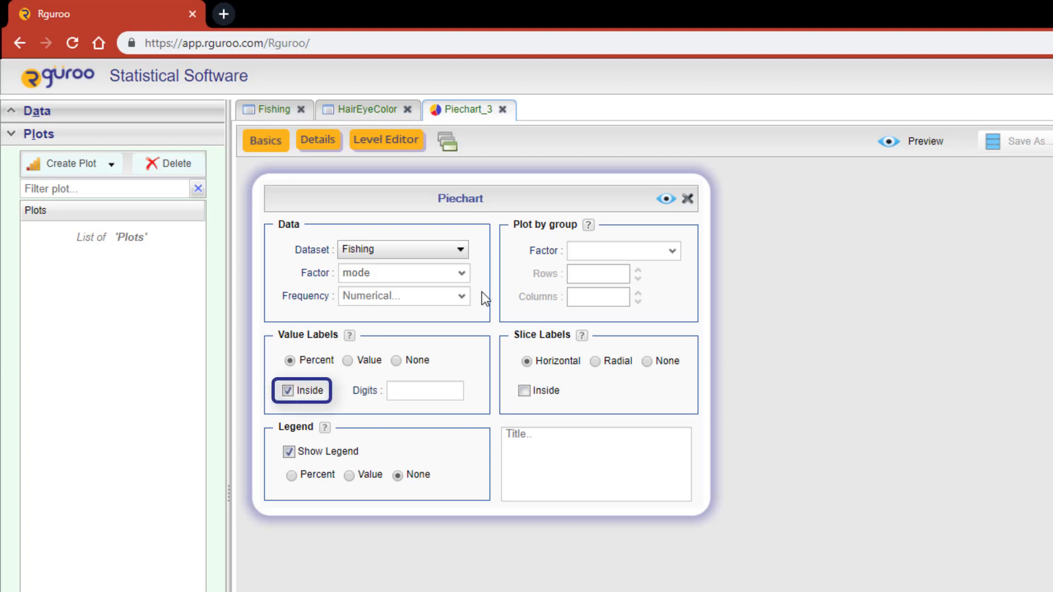
left_click(550, 361)
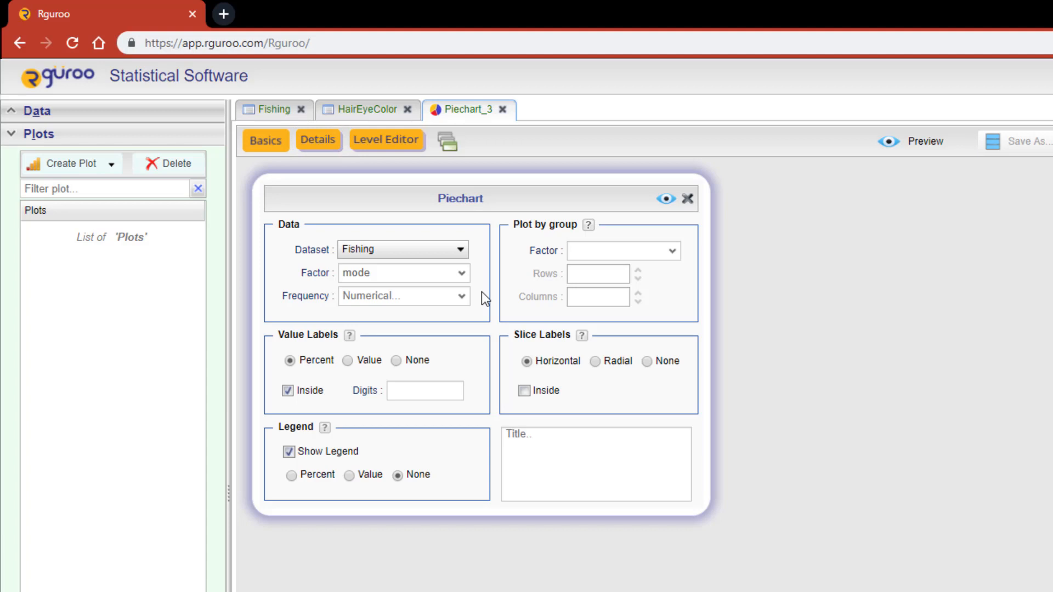
mouse_move(348, 481)
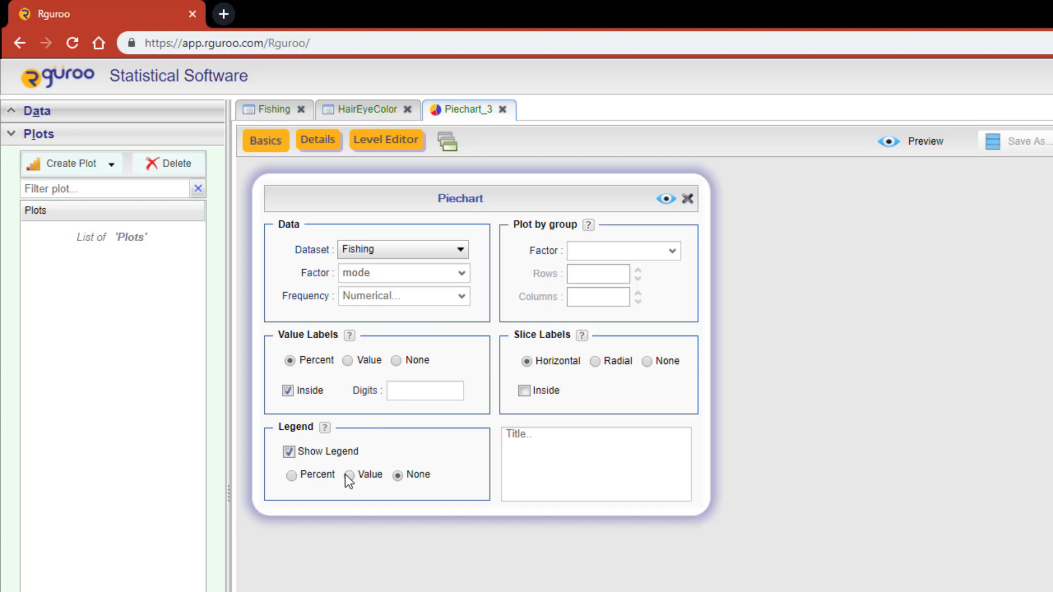
- Set the legend to Value, title the chart 'Mode of Fishing', and preview it
left_click(348, 475)
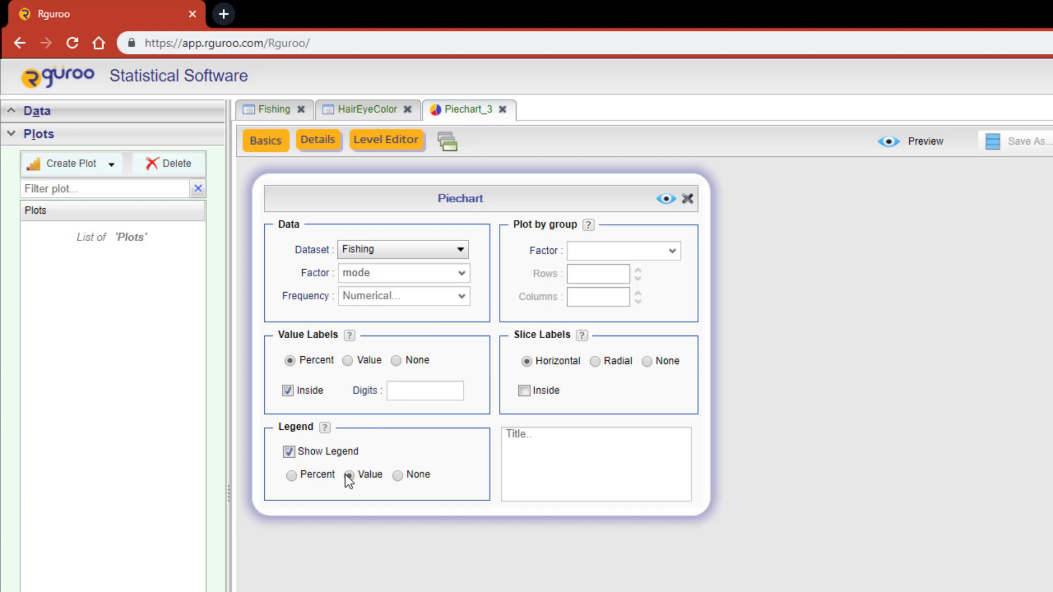
left_click(349, 475)
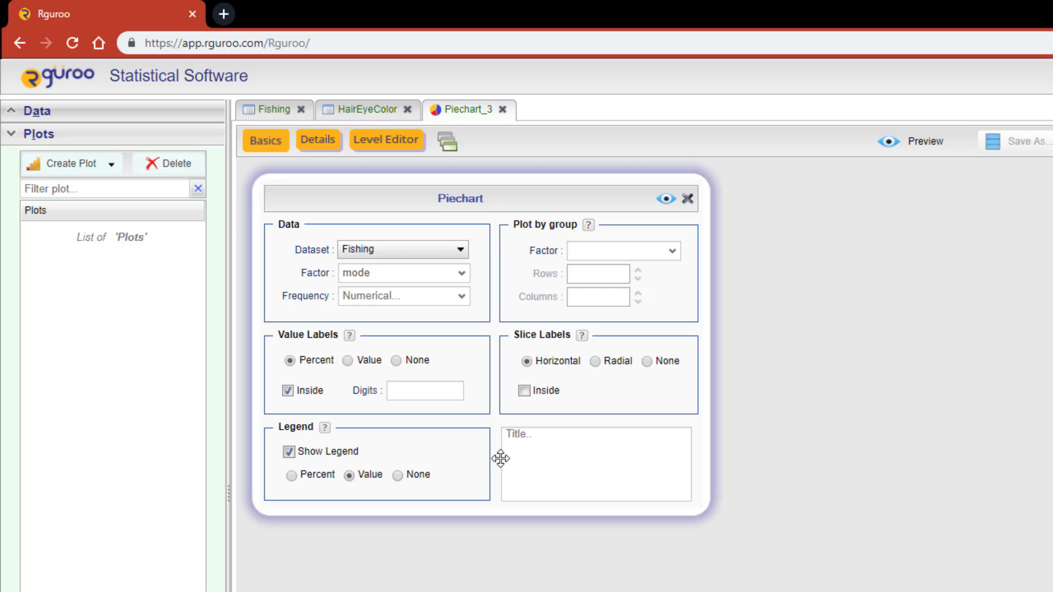
type("Mode of")
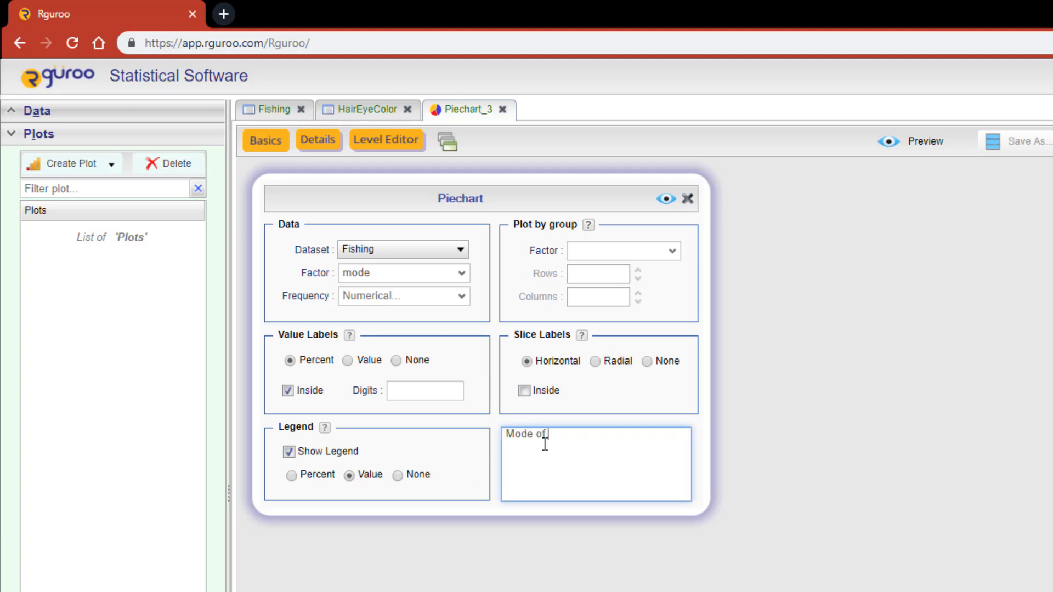
type("Fishing")
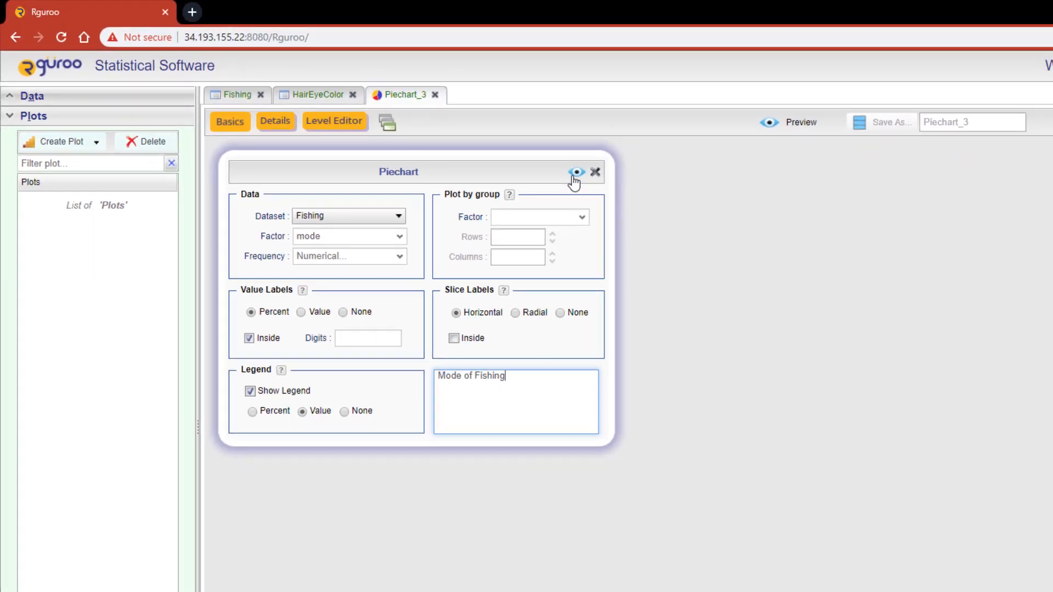
left_click(575, 171)
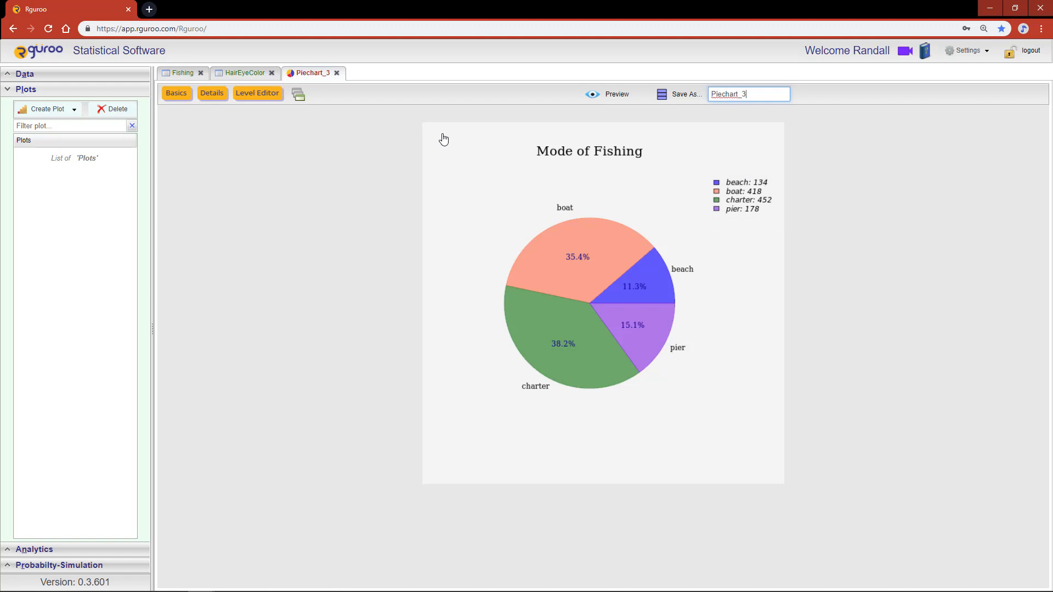
- Leave the previewed Mode of Fishing chart and switch to the HairEyeColor tab
left_click(243, 72)
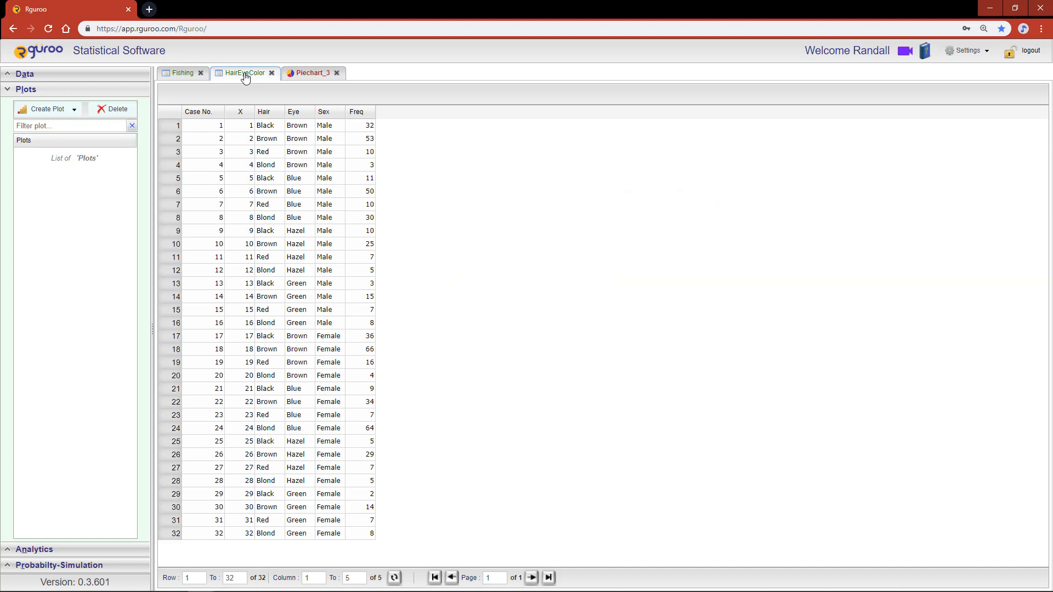
- Review the HairEyeColor table's Hair values and Freq counts
left_click(359, 111)
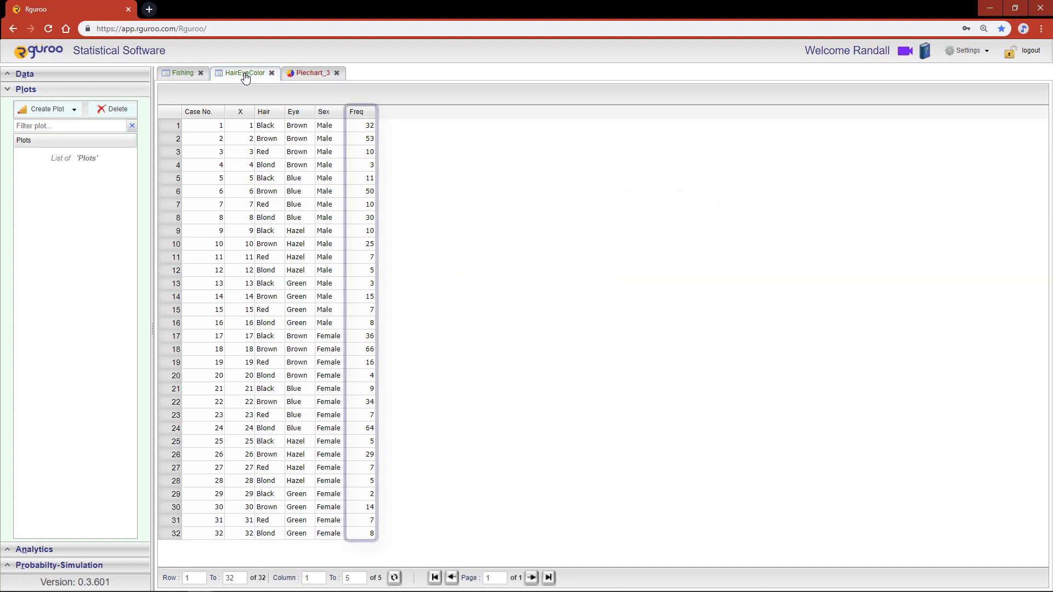
left_click(356, 111)
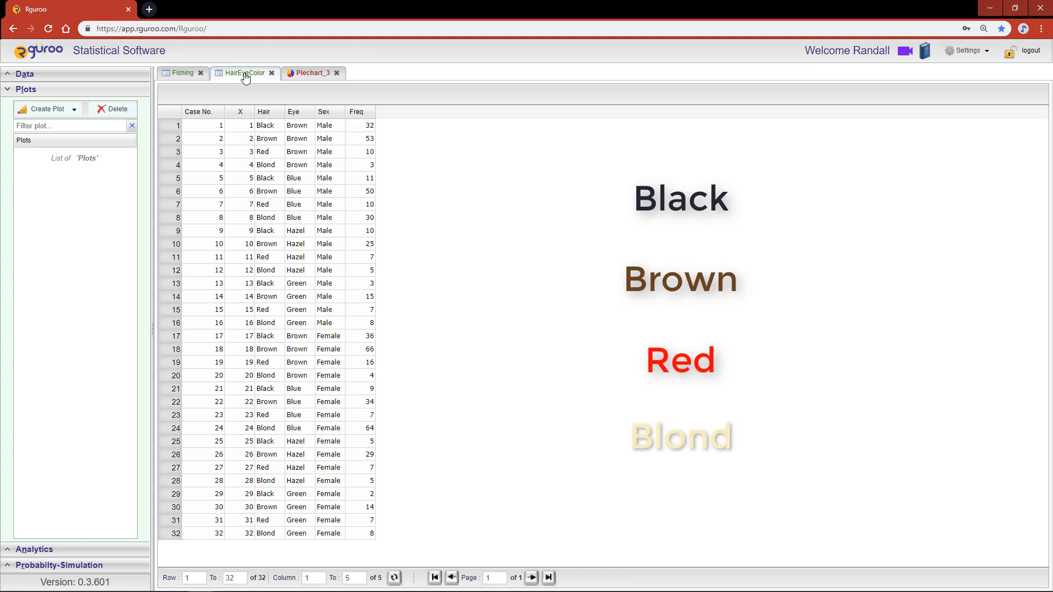
left_click(245, 72)
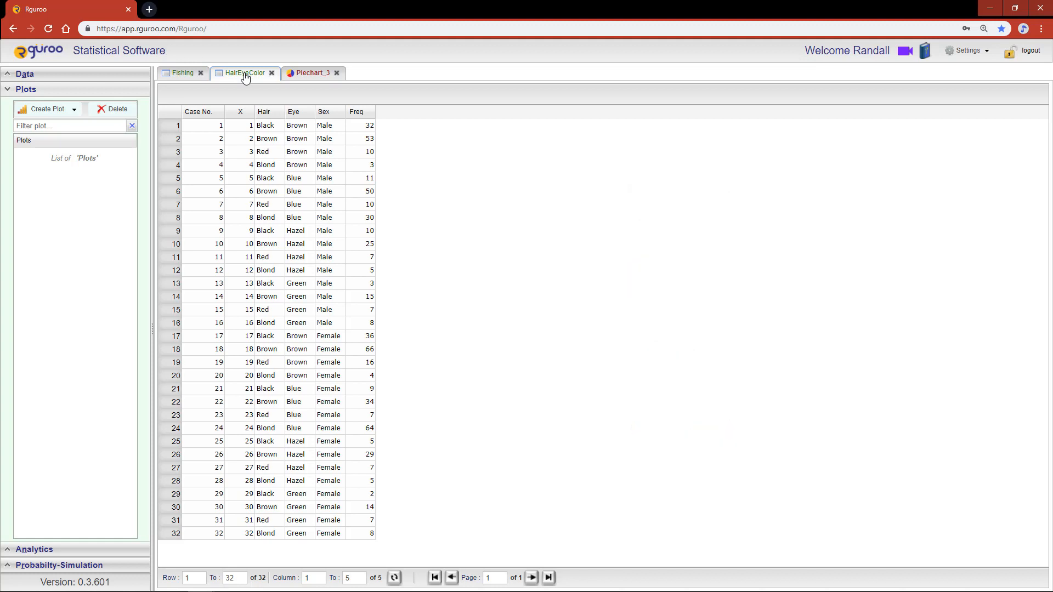
mouse_move(231, 80)
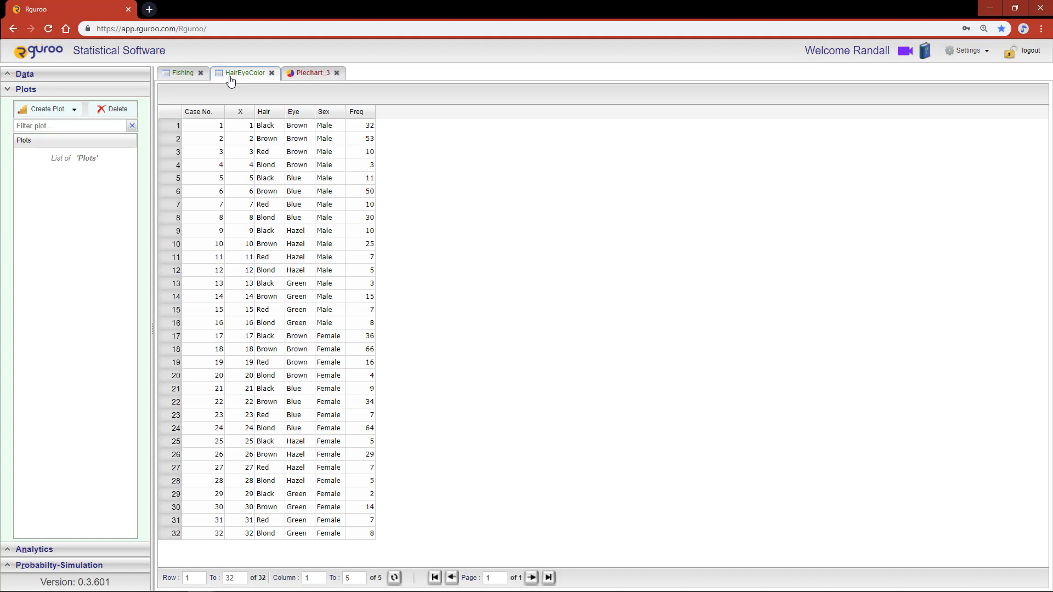
mouse_move(95, 99)
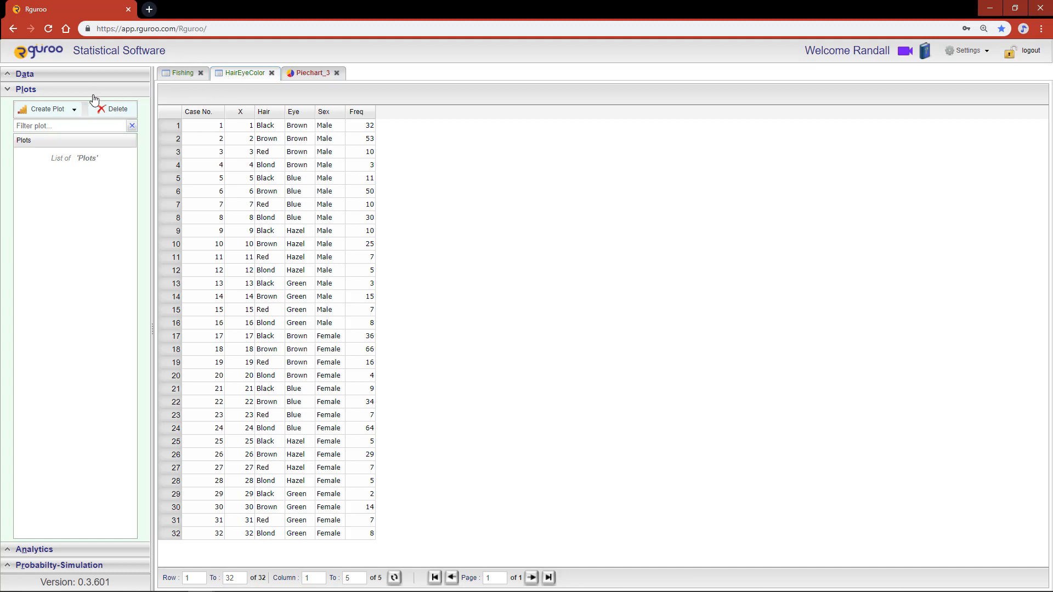
- Create a Piechart on HairEyeColor with Hair as factor and Value shown in the legend
left_click(74, 108)
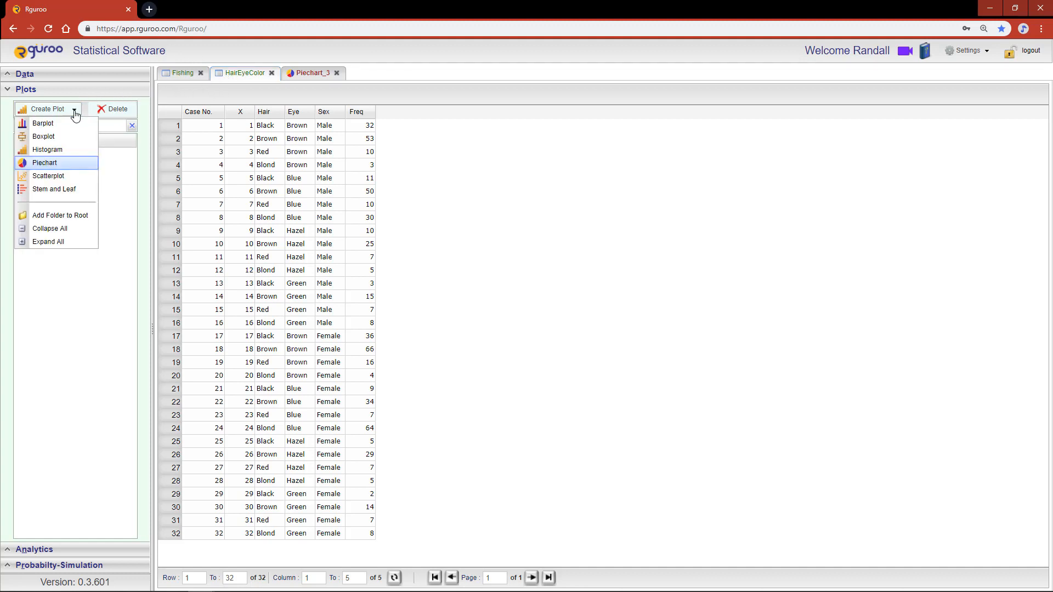
left_click(45, 162)
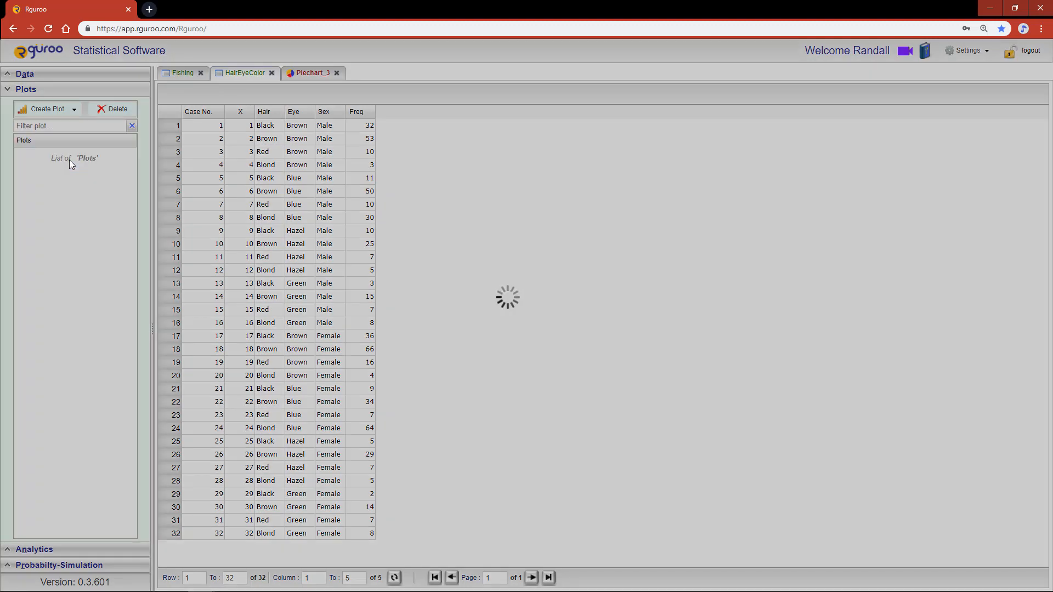
left_click(44, 109)
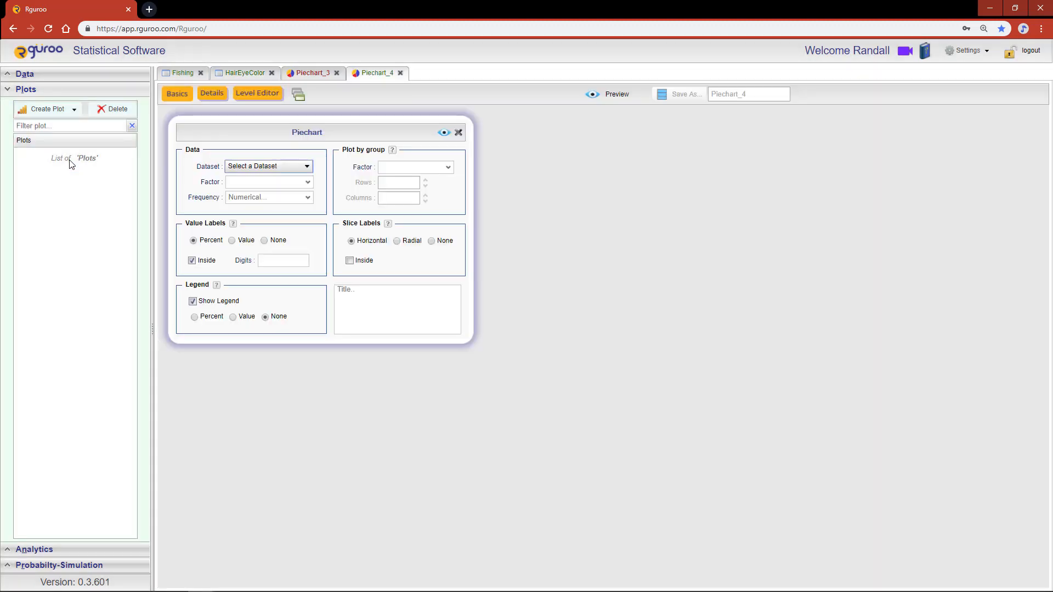
left_click(269, 165)
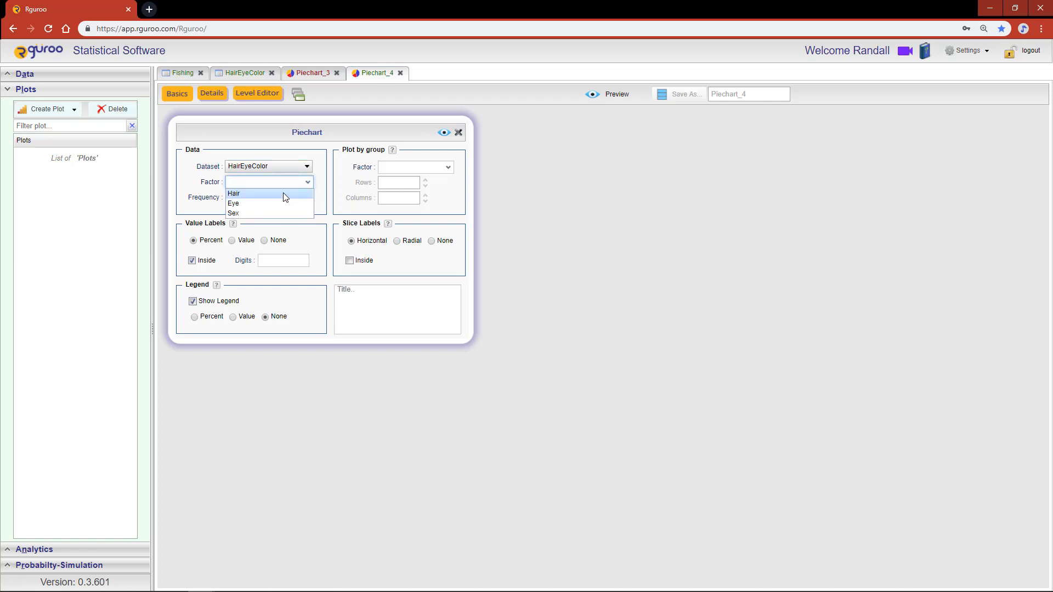
left_click(233, 193)
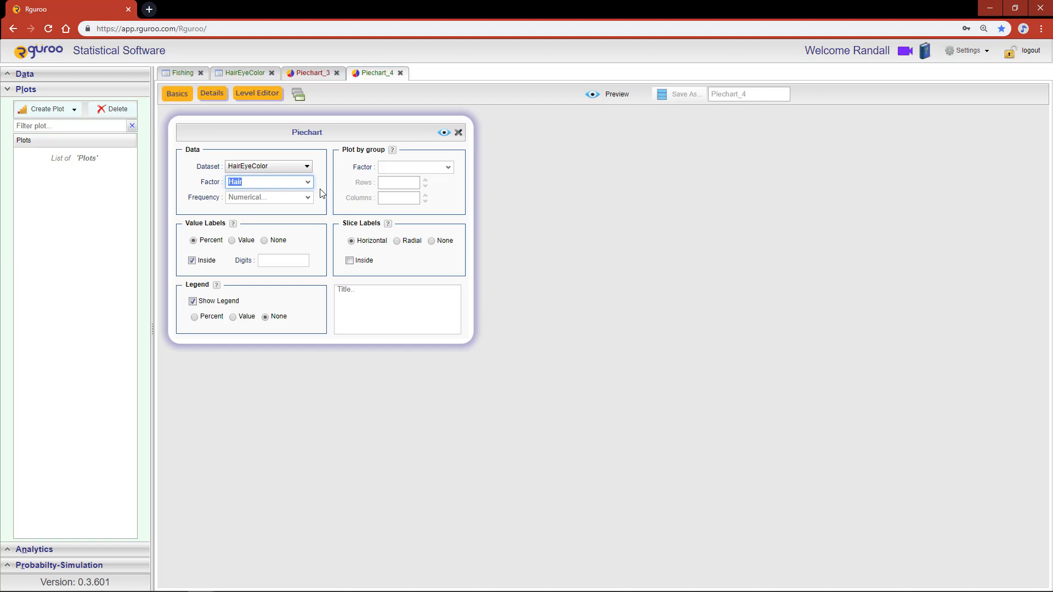
left_click(233, 316)
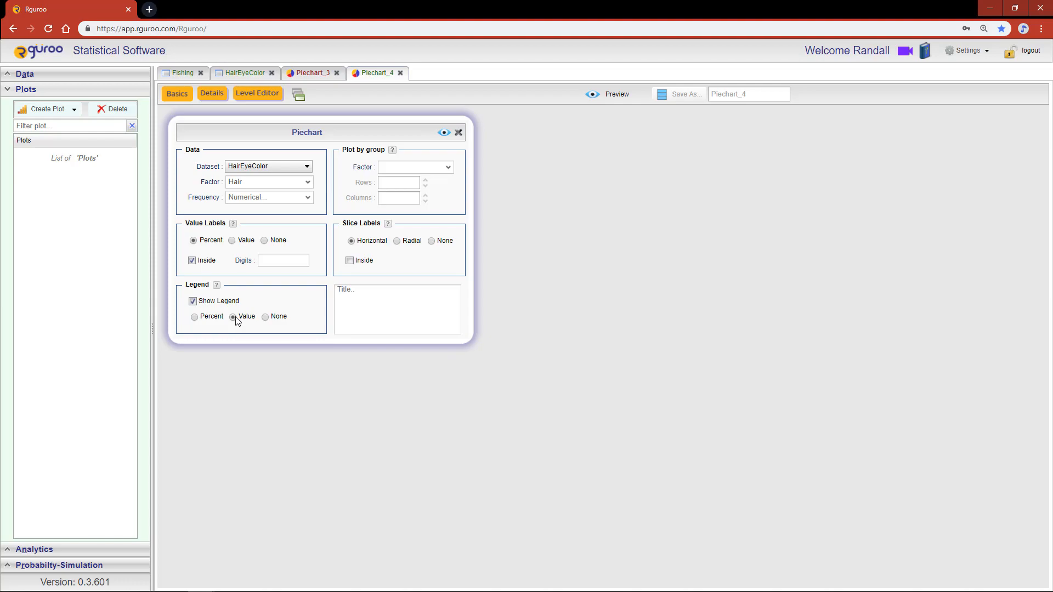
left_click(269, 197)
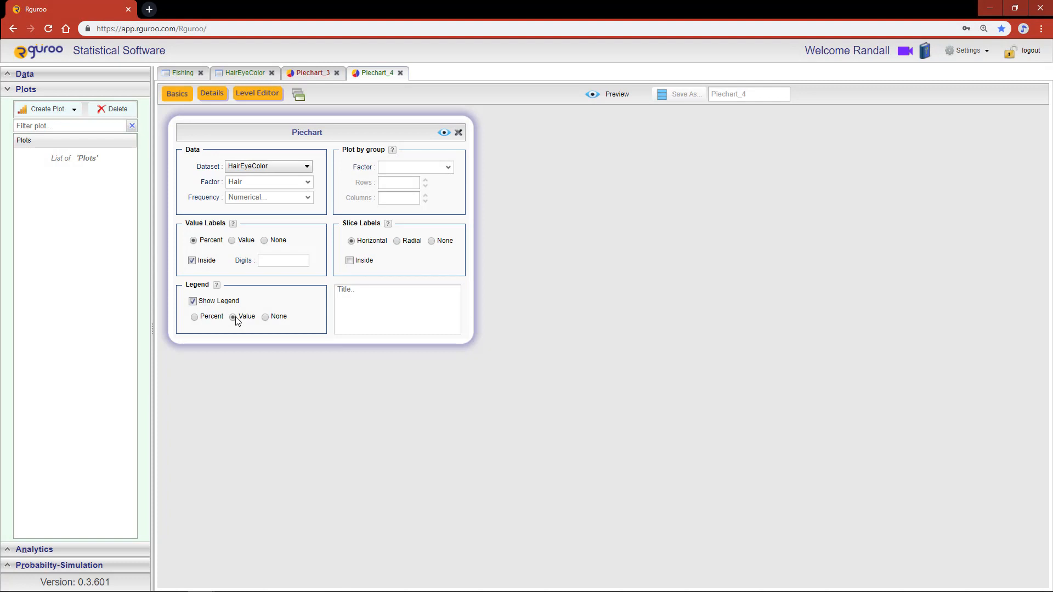
left_click(443, 132)
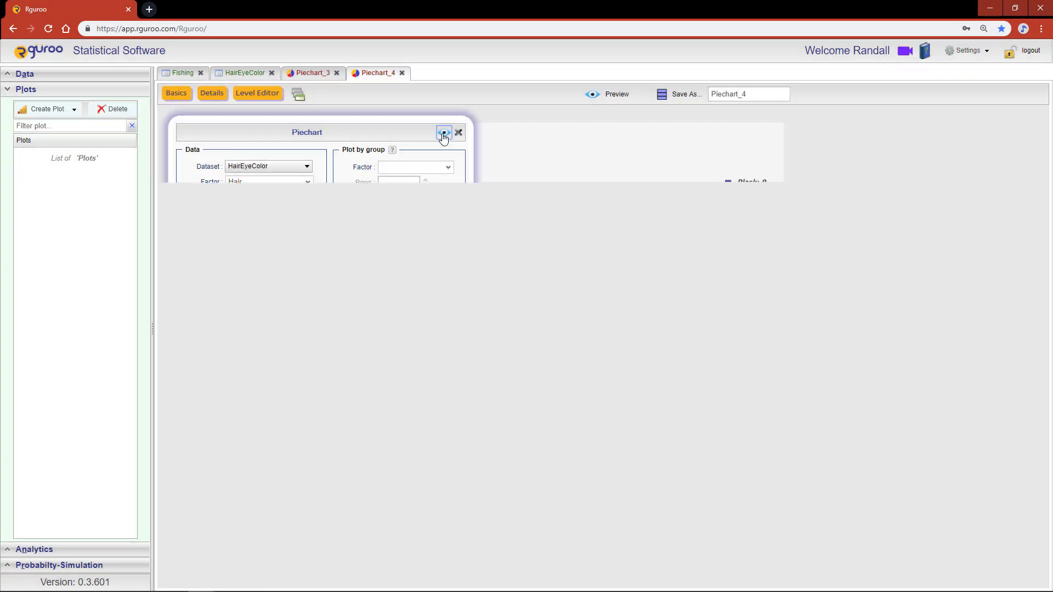
- Preview the Hair pie chart, showing four equal 25% slices of 8 cases
left_click(443, 132)
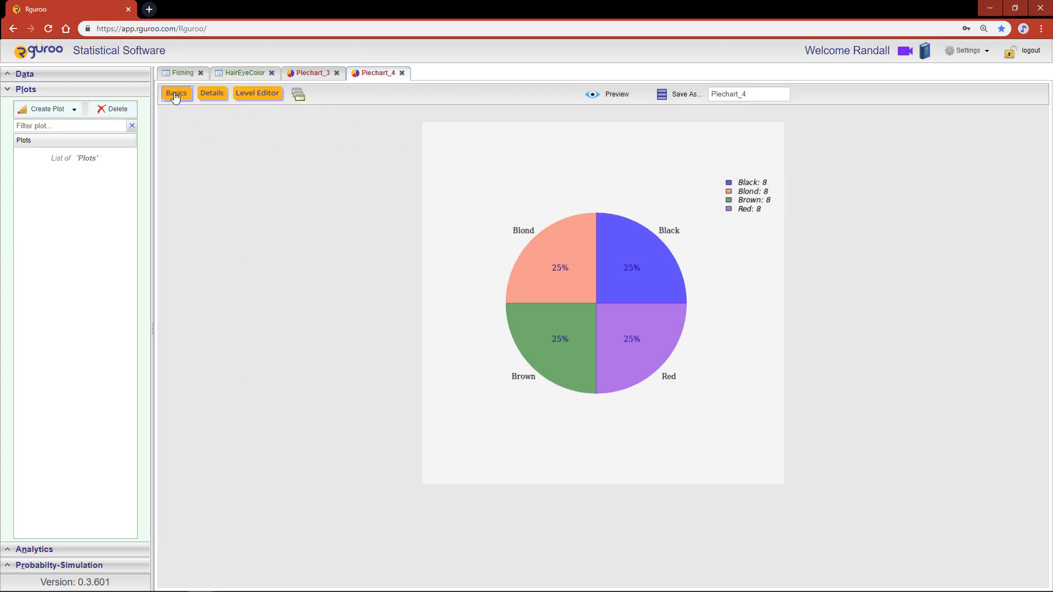
- Weight the slices by Freq, title it 'Proportions of Hair Color', and refresh the preview
left_click(176, 93)
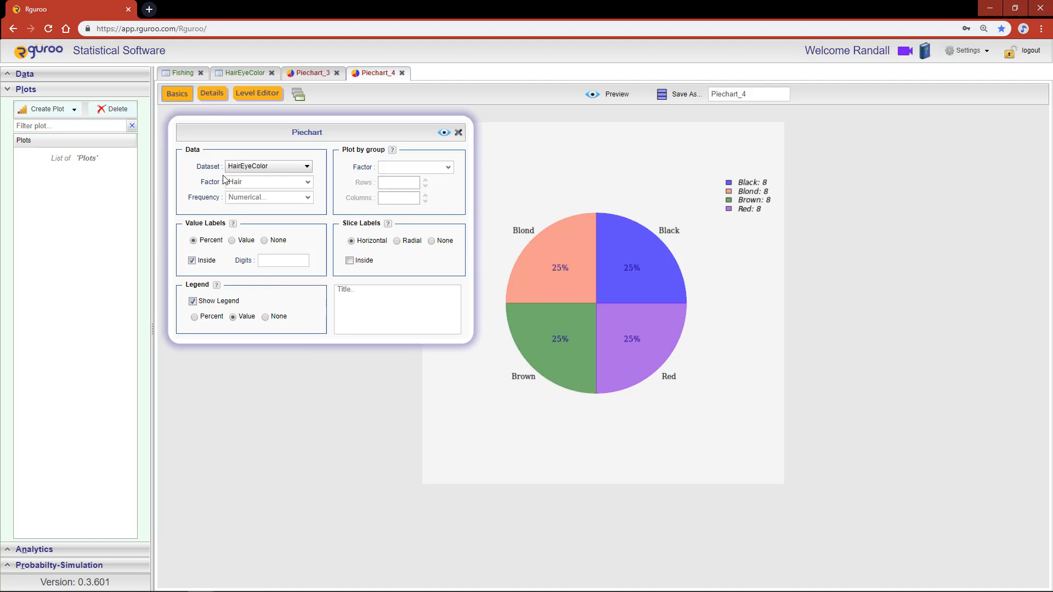
left_click(307, 197)
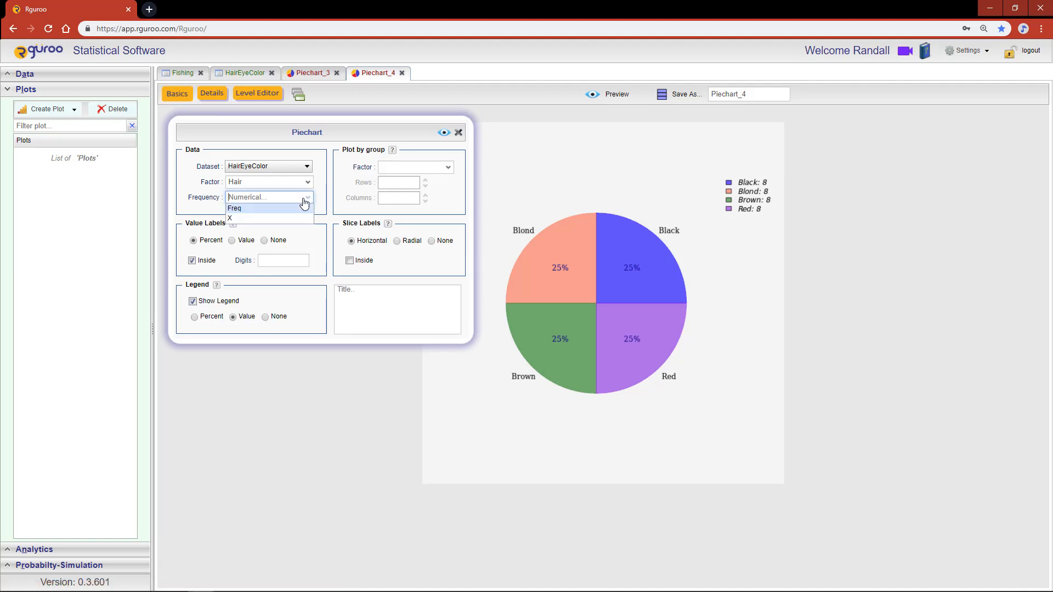
left_click(235, 208)
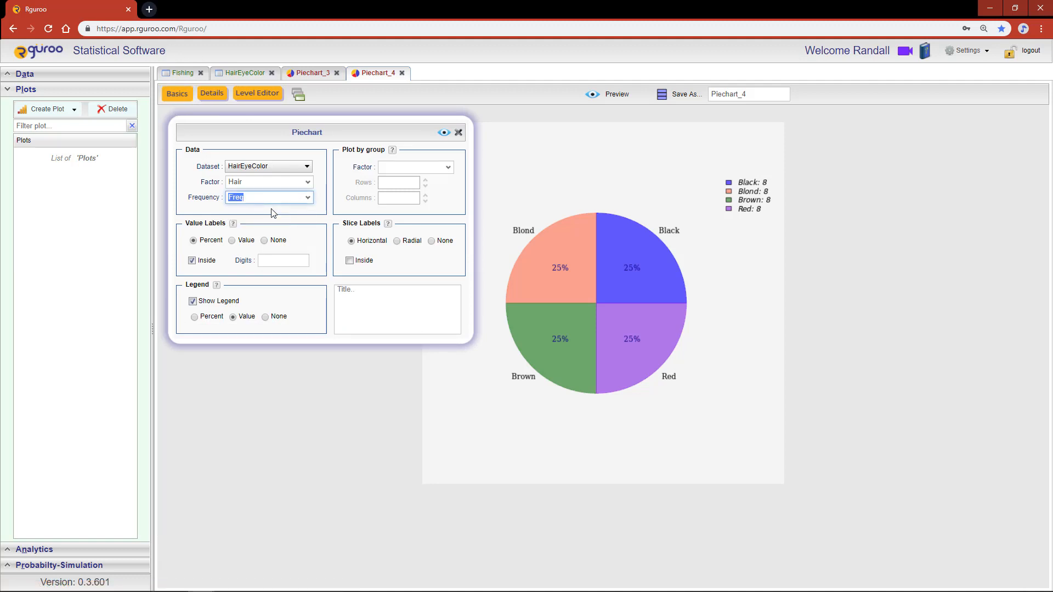
left_click(396, 309)
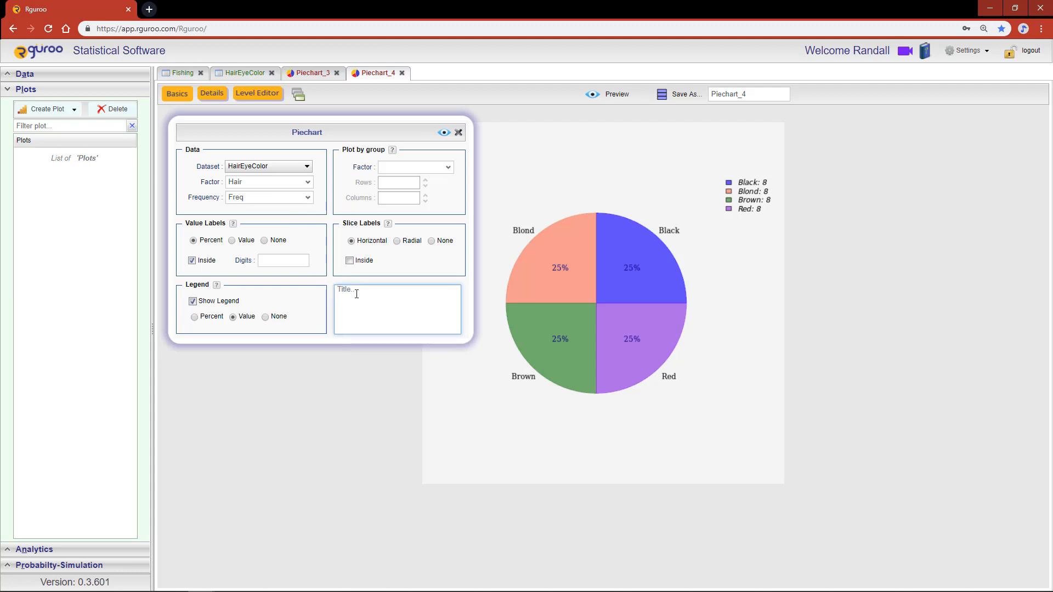
type("Proportions of Hair")
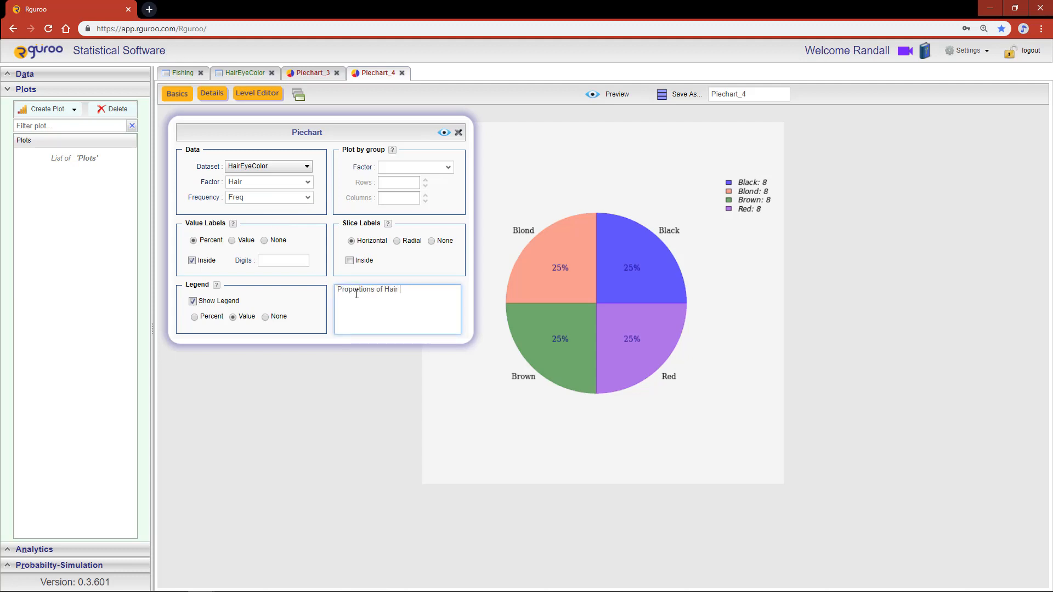
type("Color")
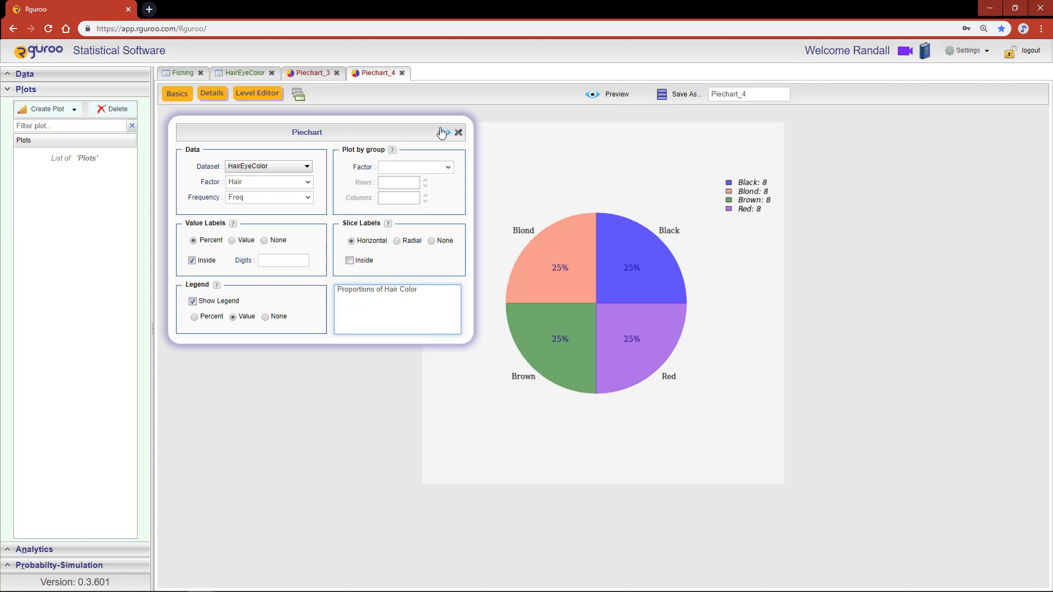
left_click(459, 132)
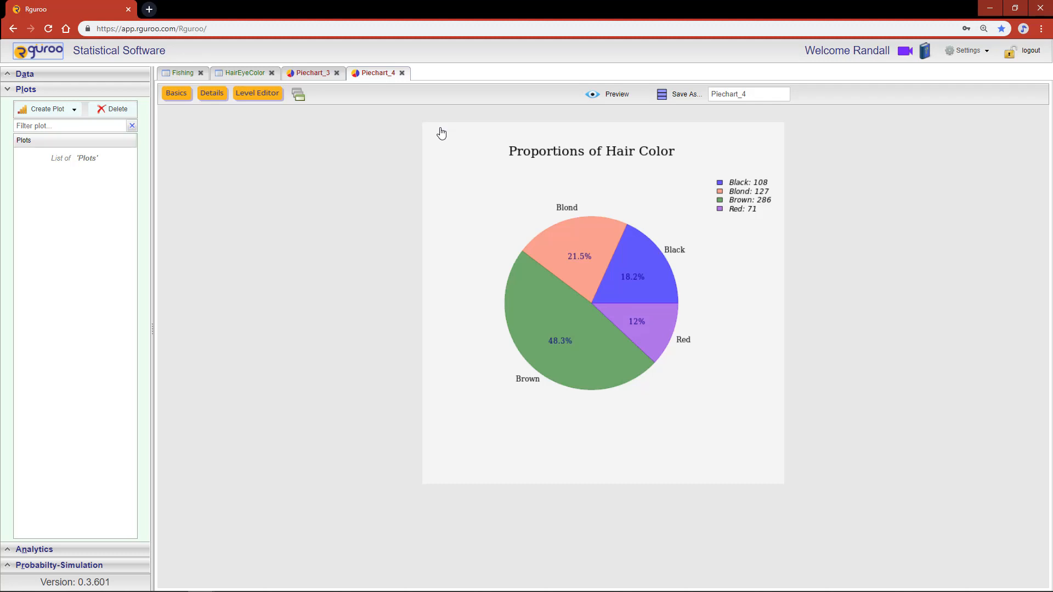
mouse_move(551, 140)
type("Student Hair Color")
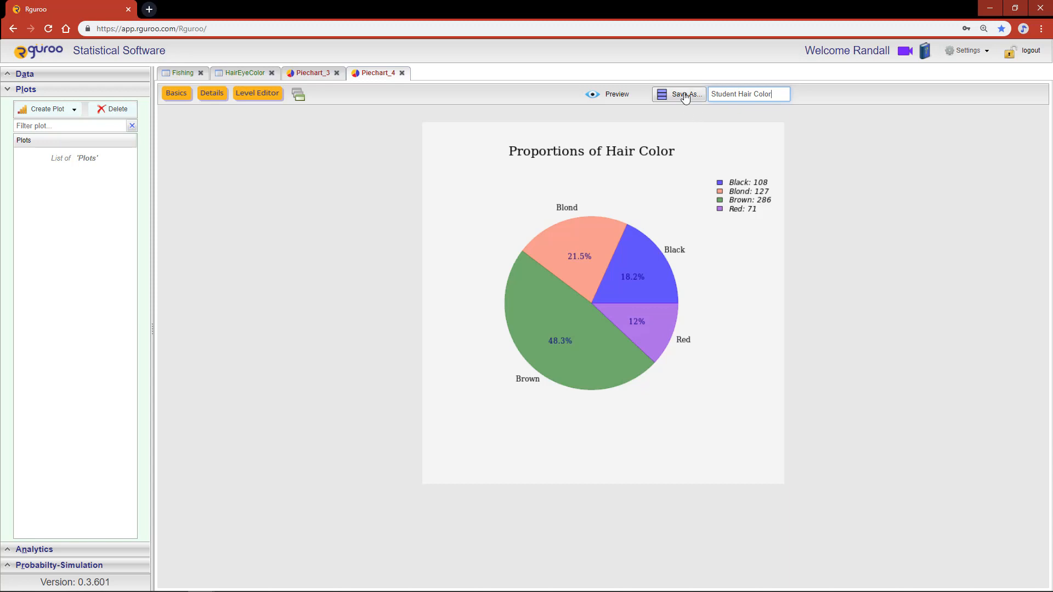
- Save the hair colour pie chart under the name 'Student Hair Color'
left_click(679, 93)
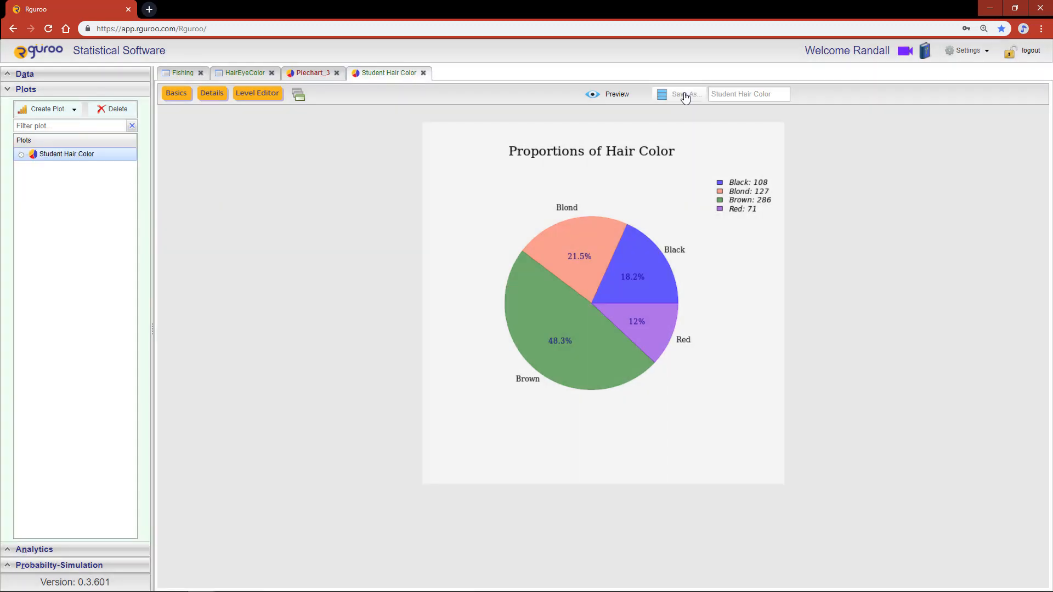